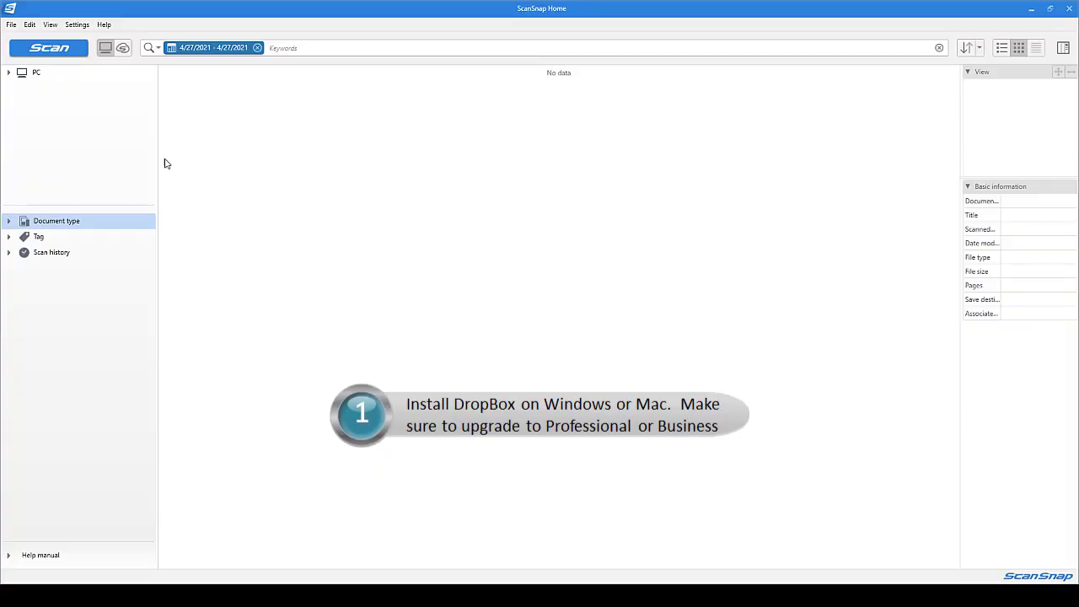
Bring up the ScanSnap Home scan window with the Quick Menu profile selected.
click(48, 47)
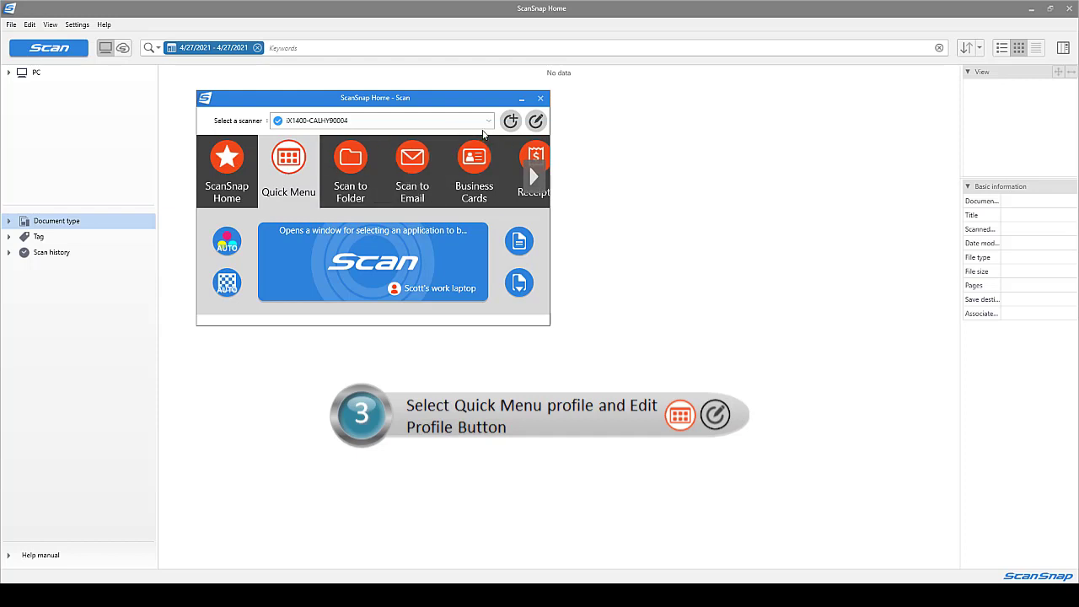
mouse_move(536, 121)
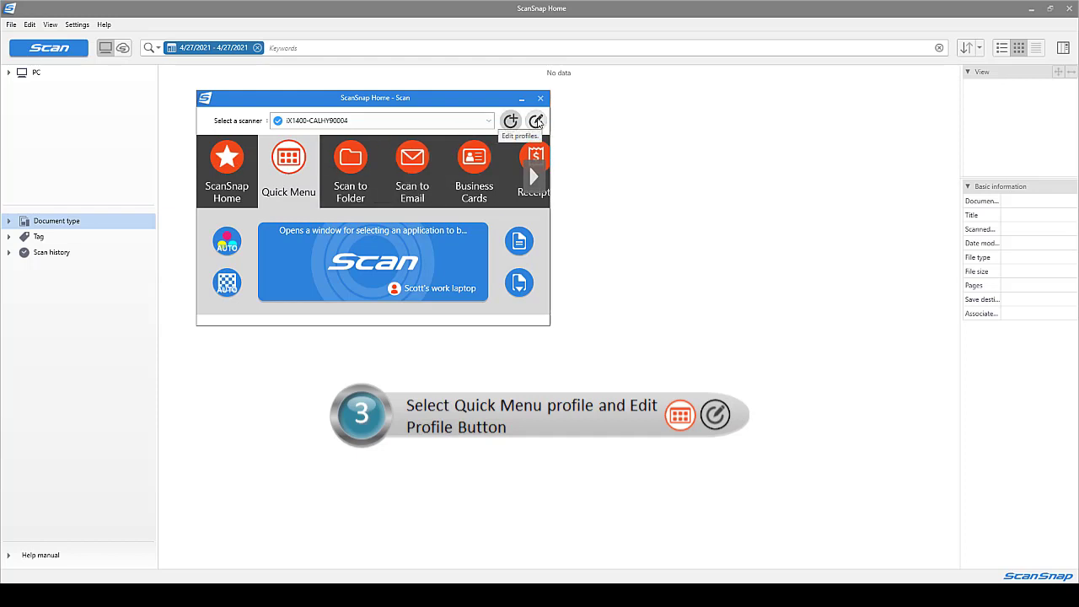
Enable Convert to Searchable PDF in the Quick Menu profile's file format options and save the profile.
click(536, 122)
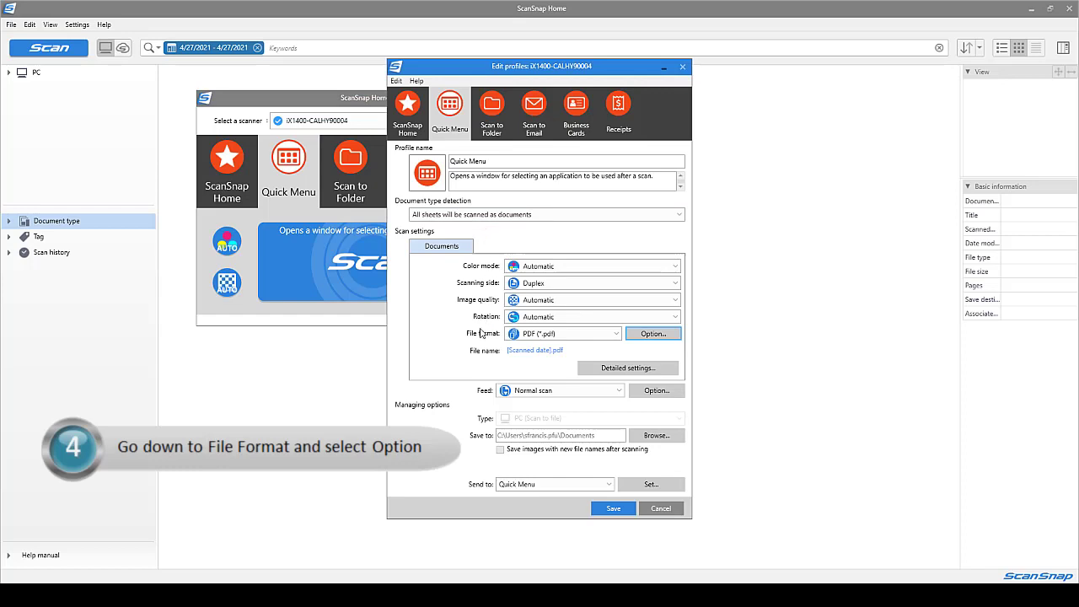
click(651, 333)
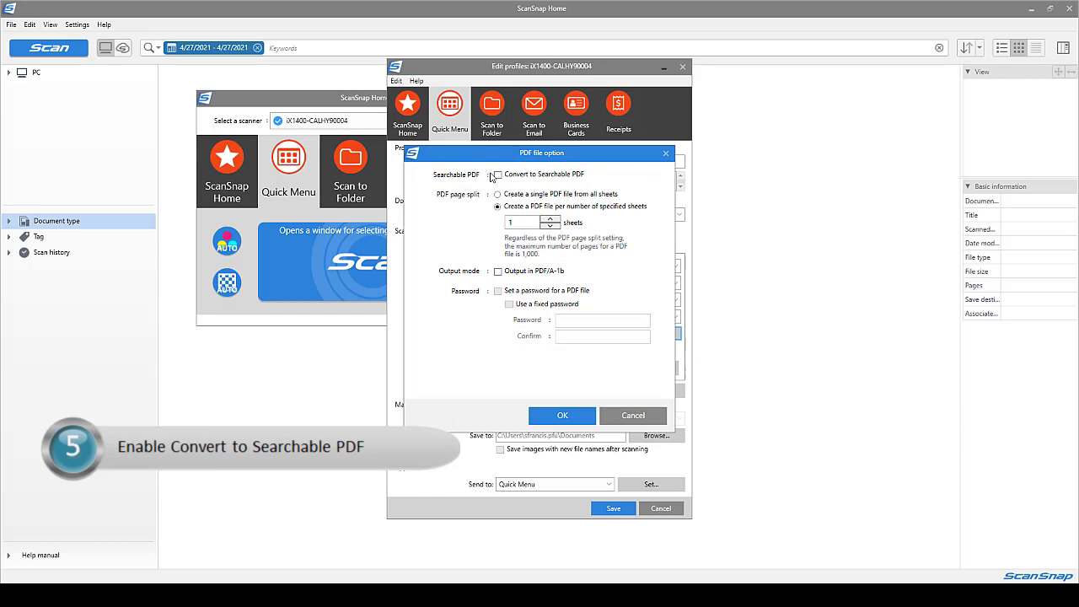
click(499, 174)
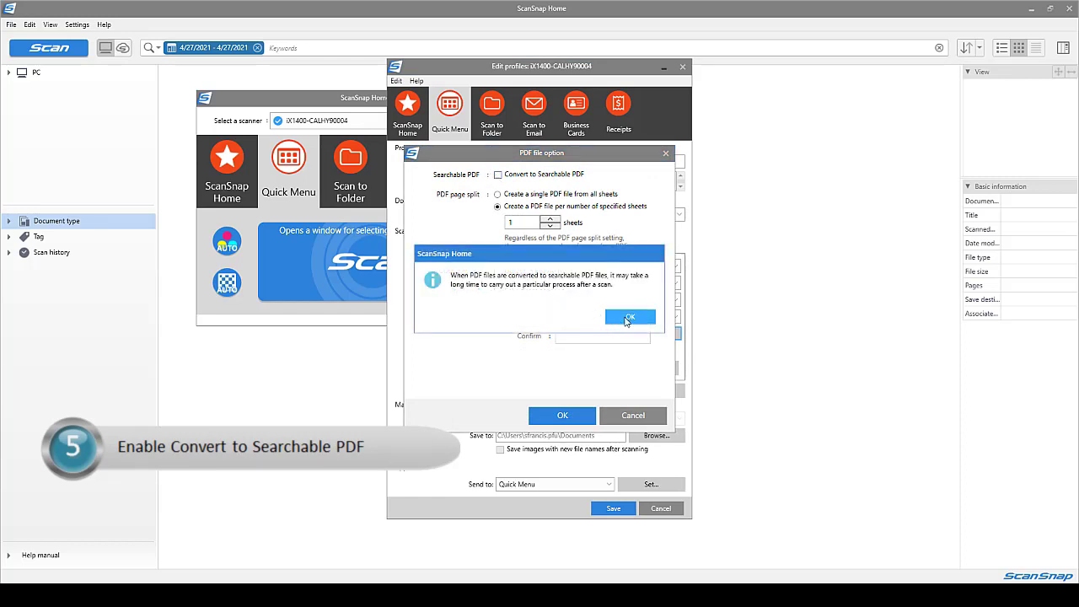
click(629, 317)
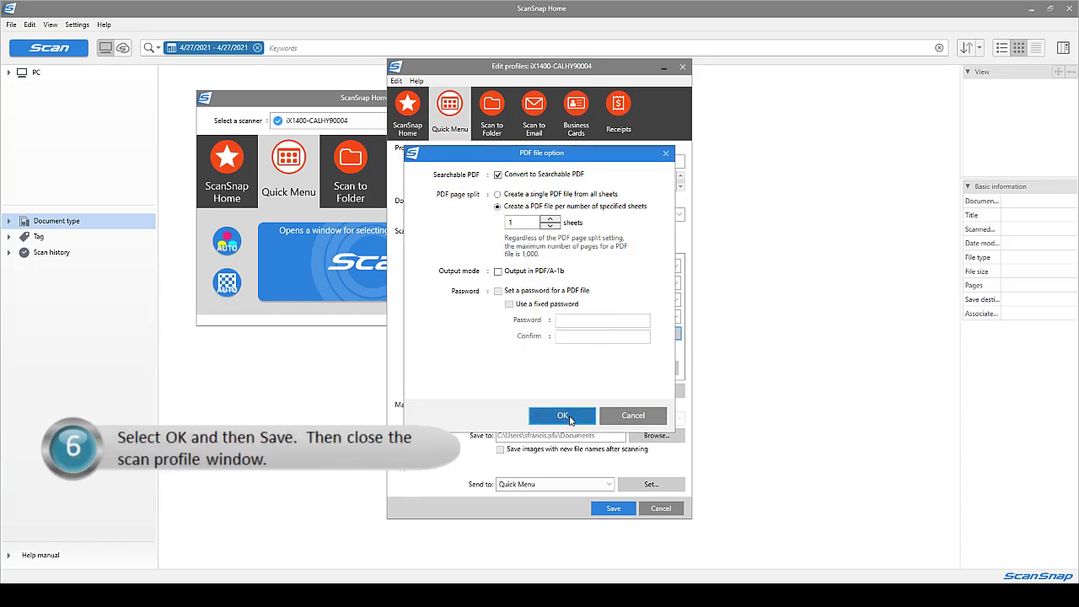
click(563, 414)
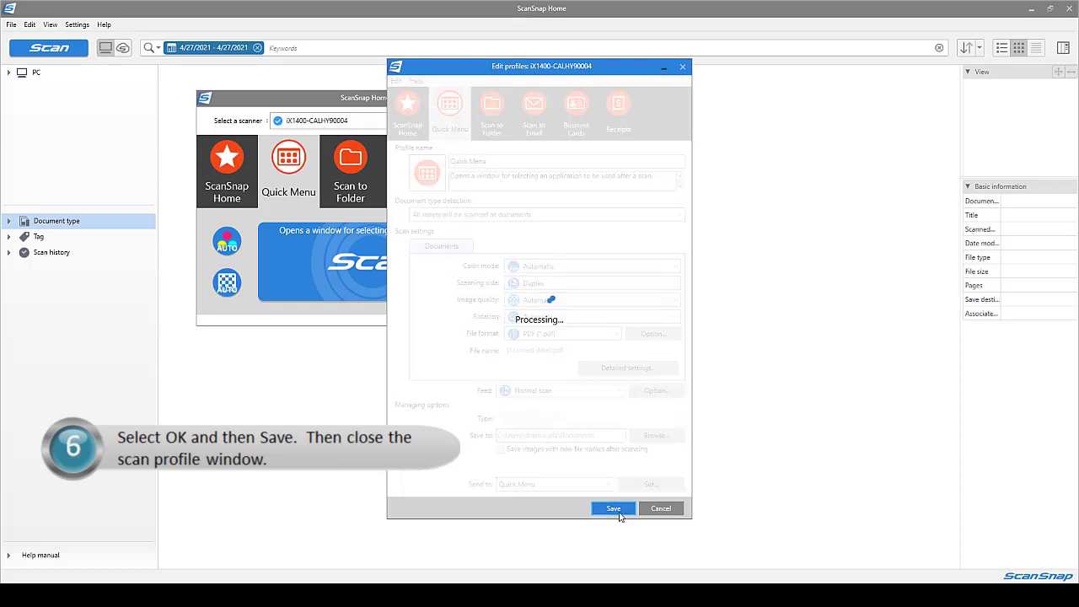
click(614, 509)
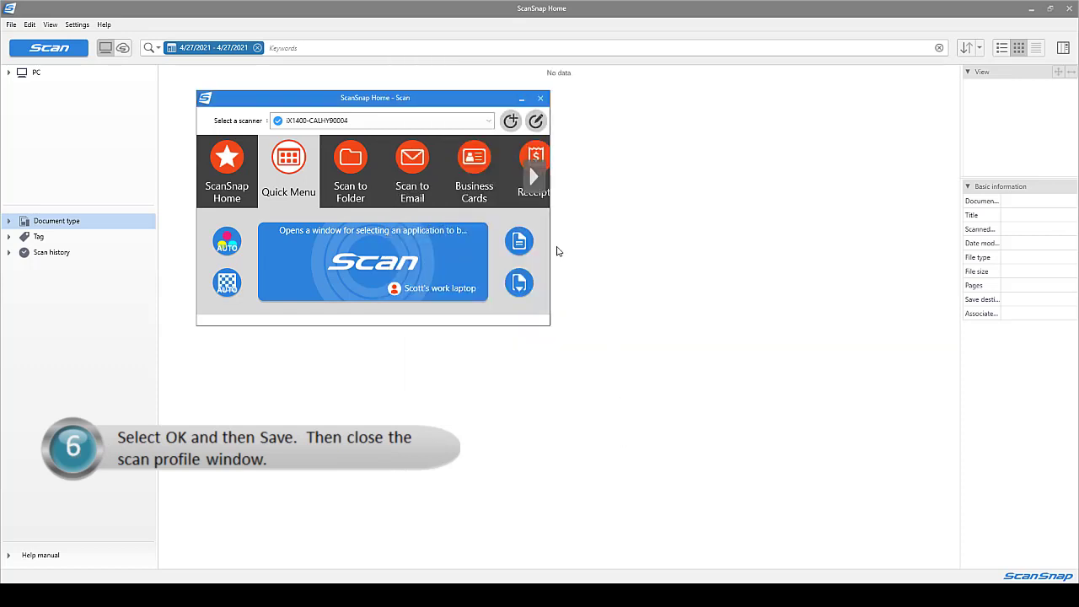
click(540, 97)
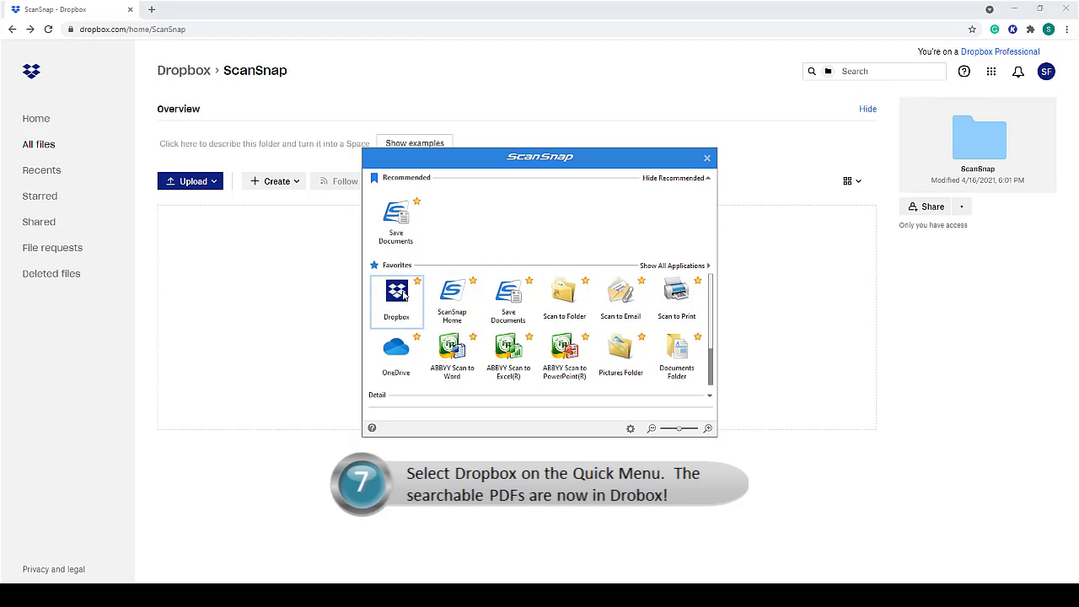
Send the scanned documents to the Dropbox ScanSnap folder via the Quick Menu's Dropbox application.
click(396, 302)
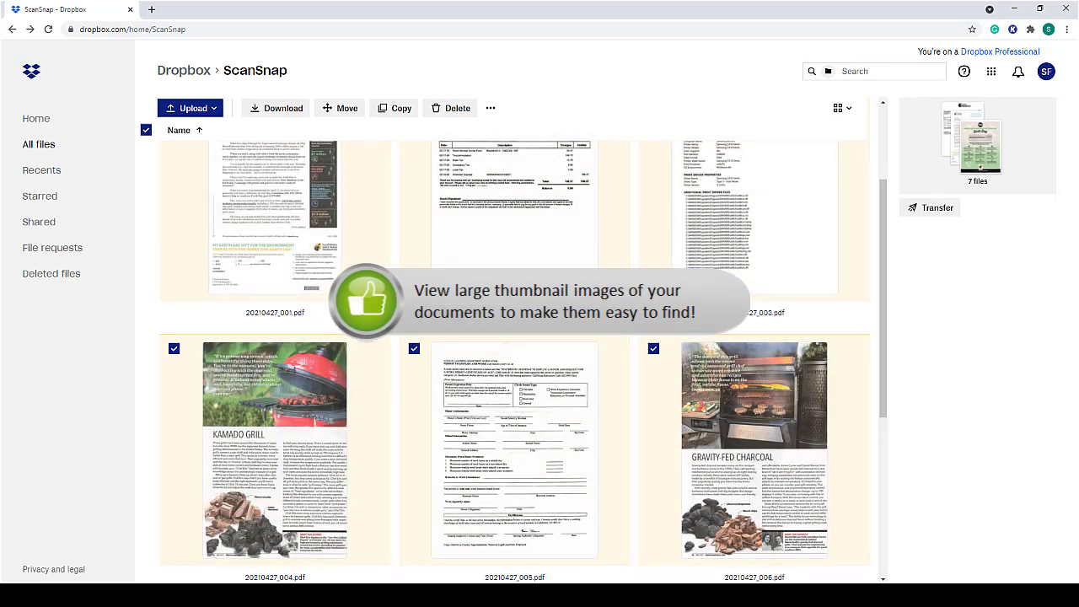
scroll(up, 3)
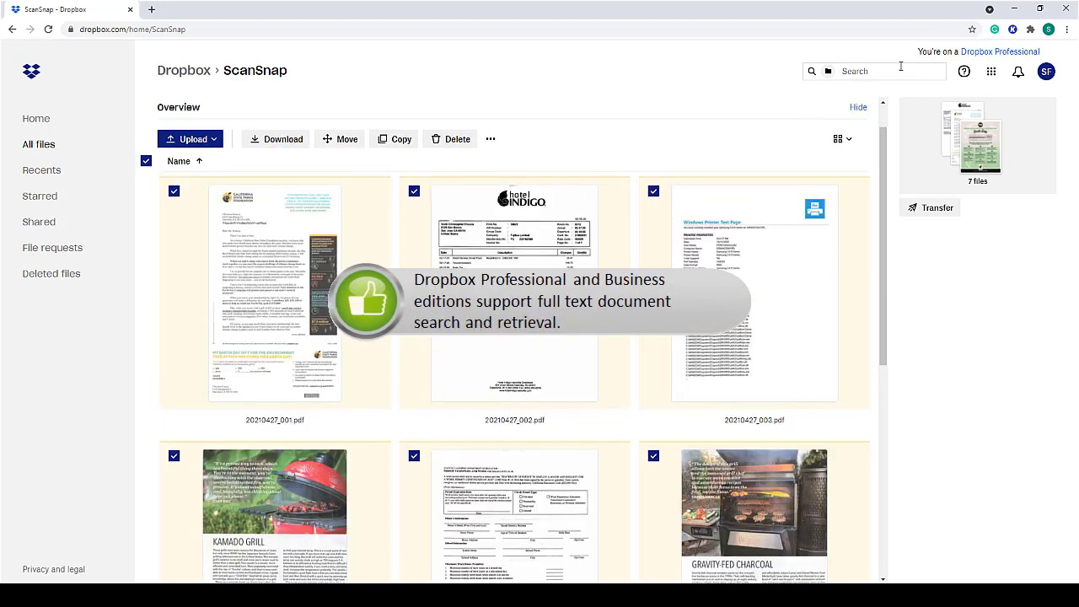
Search the ScanSnap folder for the word 'earthday' to find the matching scanned PDF.
click(885, 71)
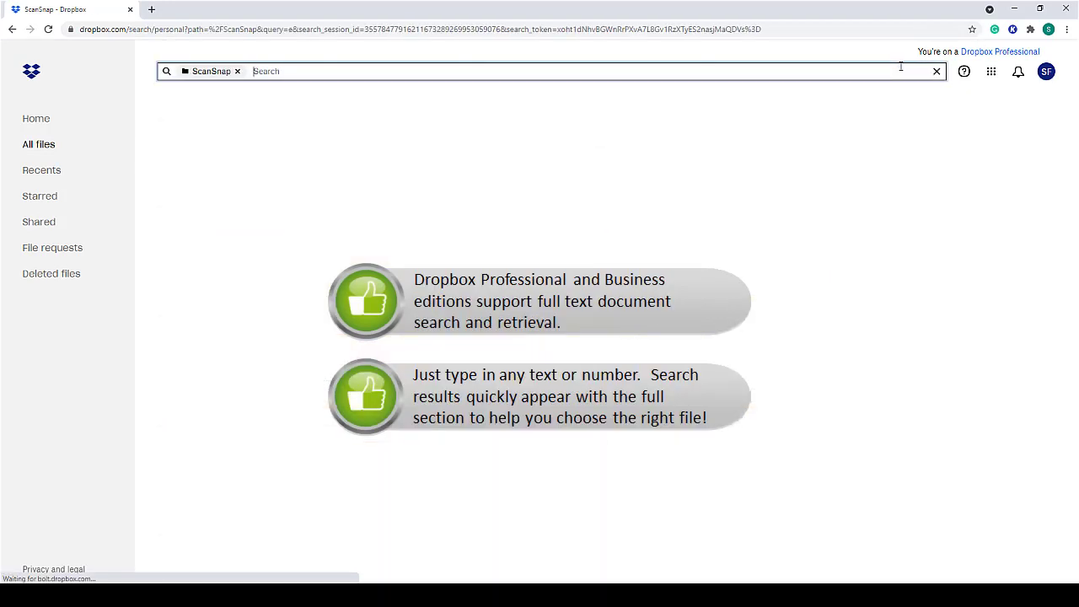
text(earthday)
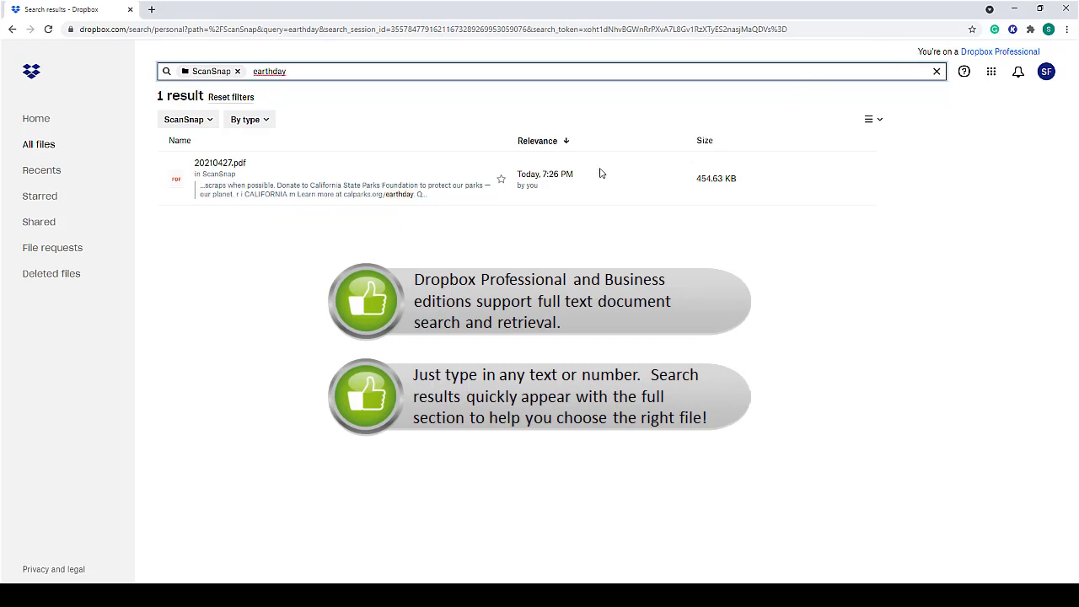
Search for 'indigo' and open the matching result 20210427_002.pdf in preview.
click(220, 161)
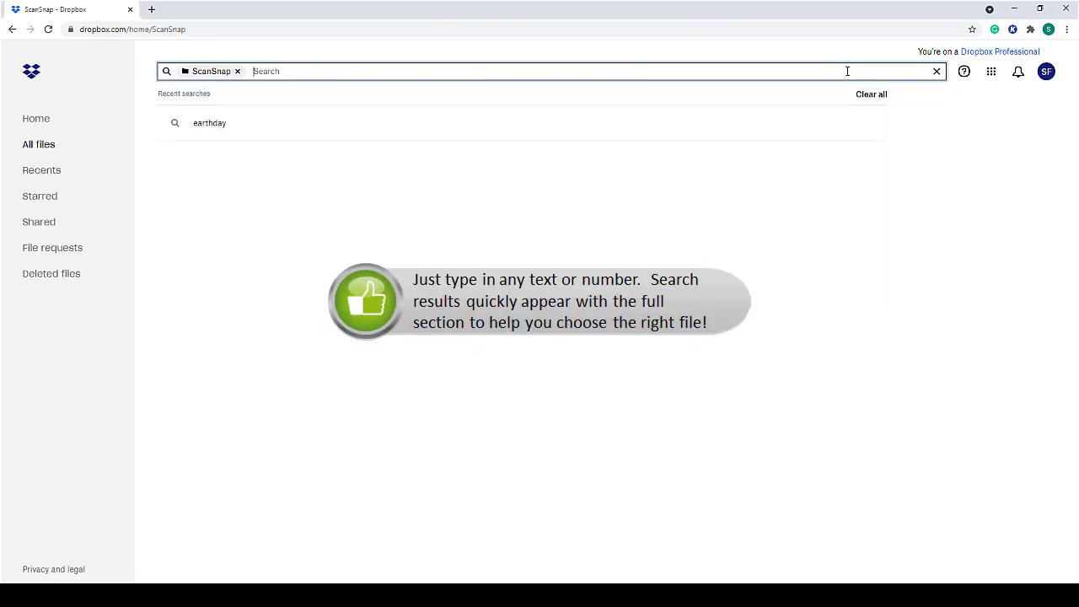
text(indigo)
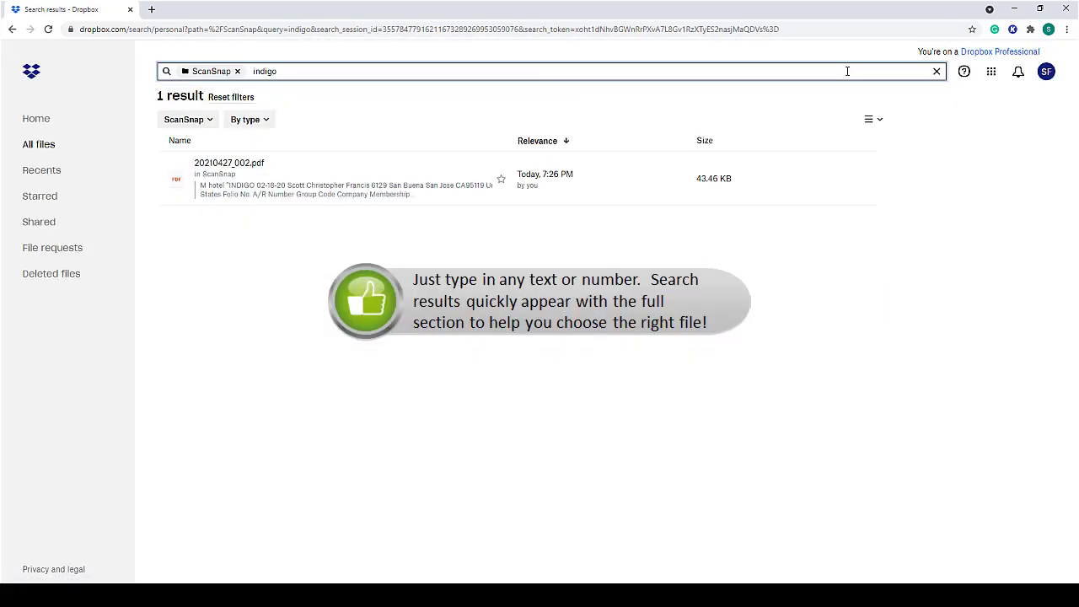
mouse_move(361, 182)
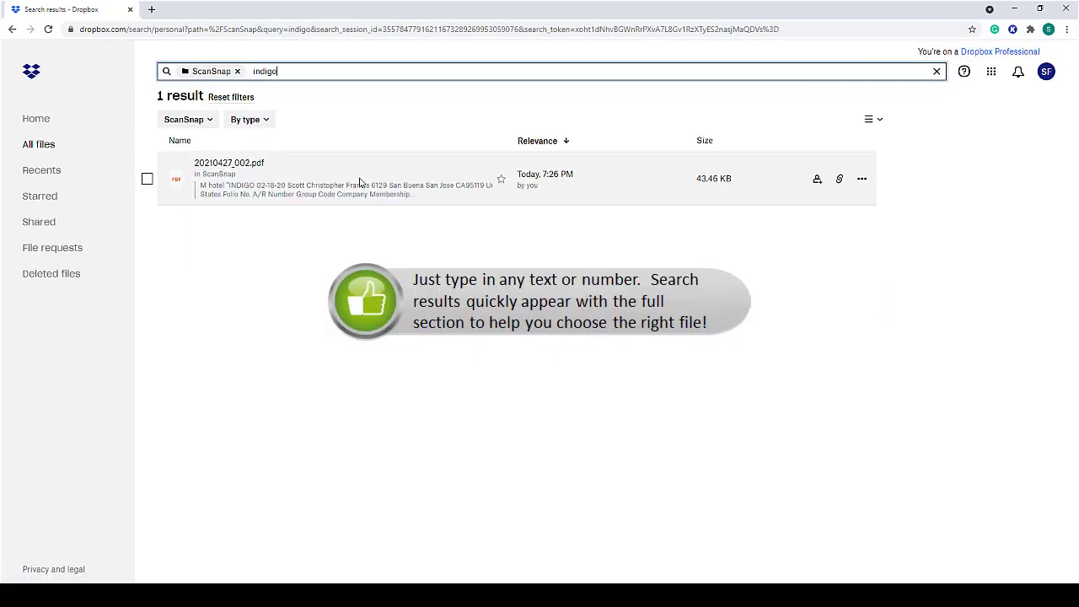
click(230, 162)
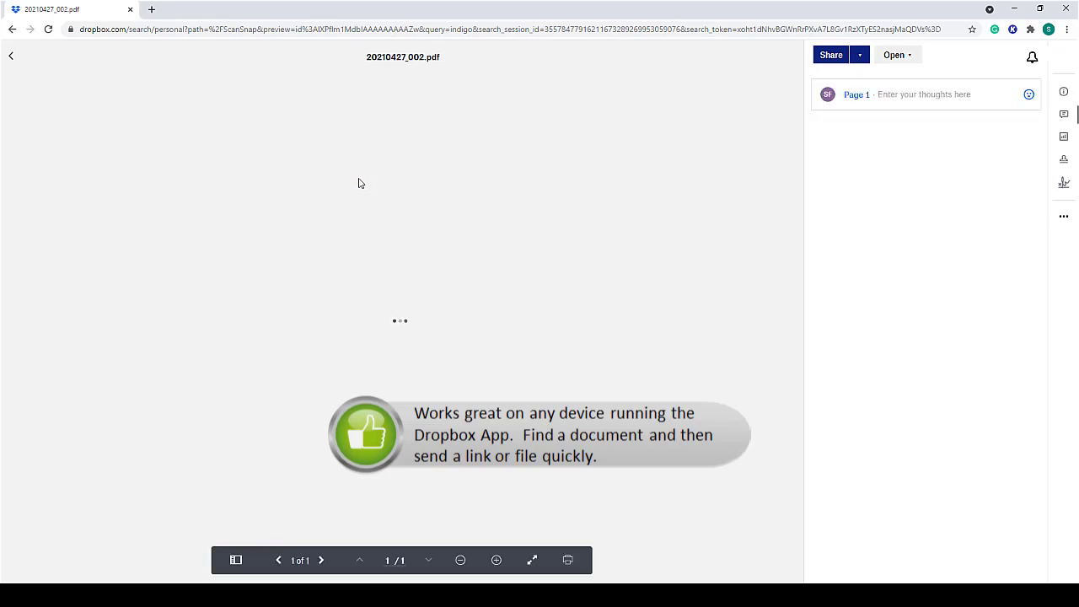